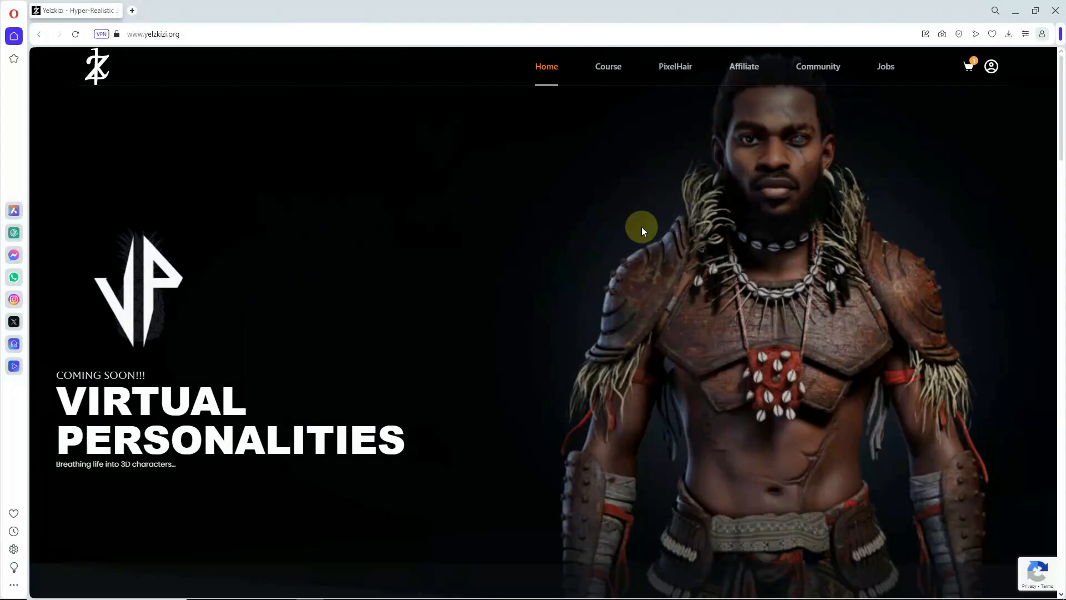
pyautogui.moveTo(686, 67)
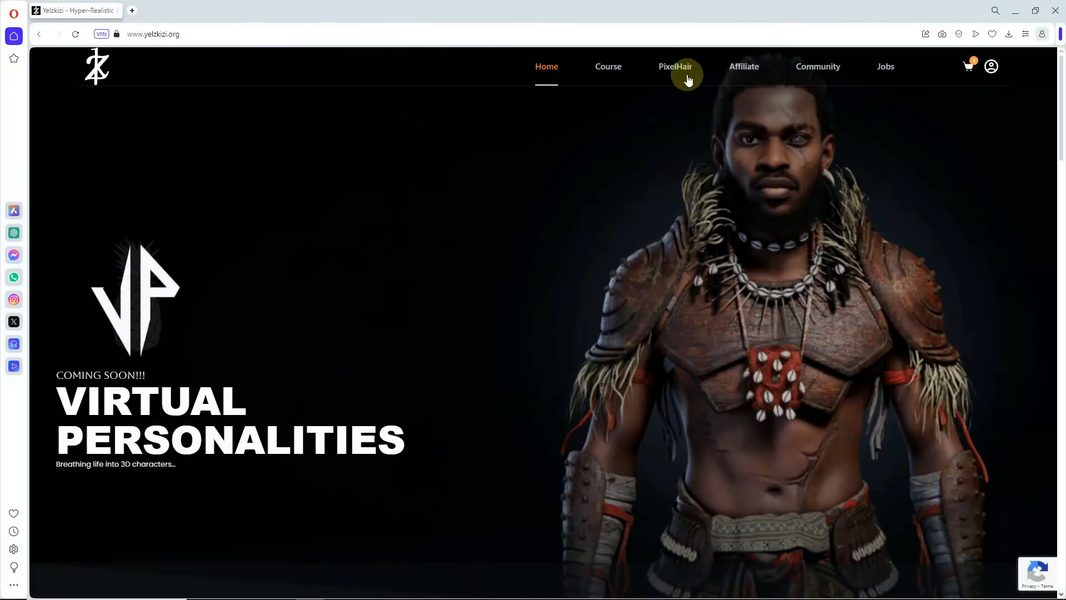
# - Browse the PixelHair hairstyle catalogue and open the Dreads 014 product page
pyautogui.click(675, 66)
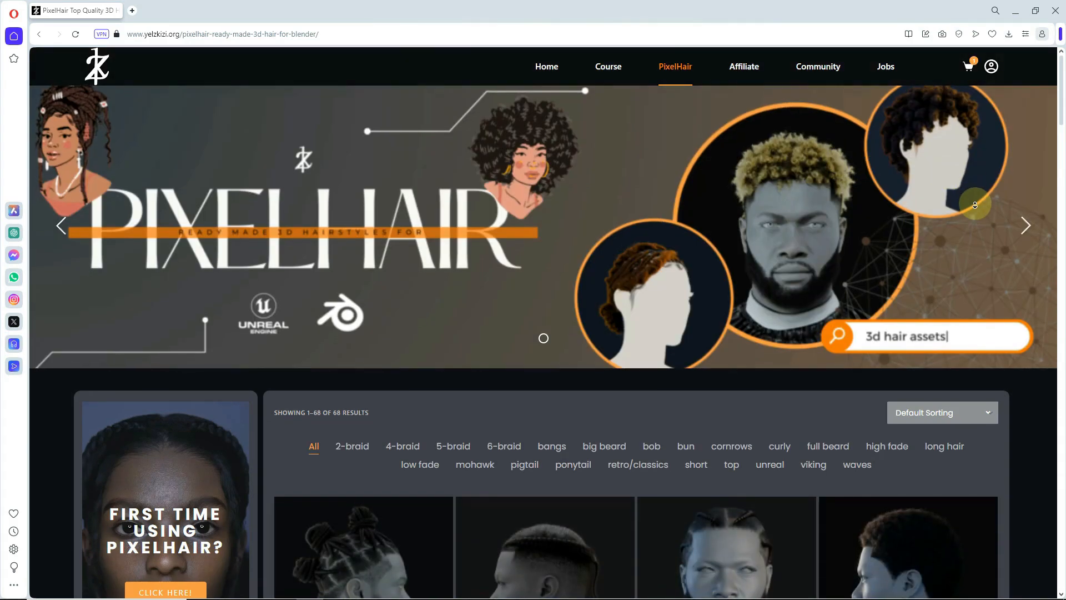
pyautogui.scroll(-3)
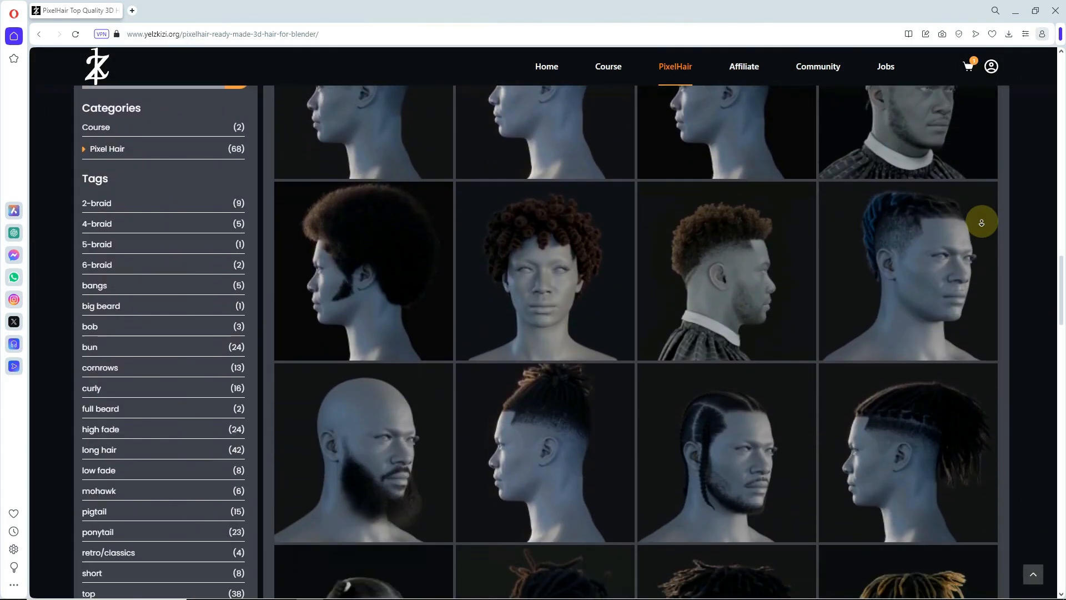
pyautogui.scroll(-3)
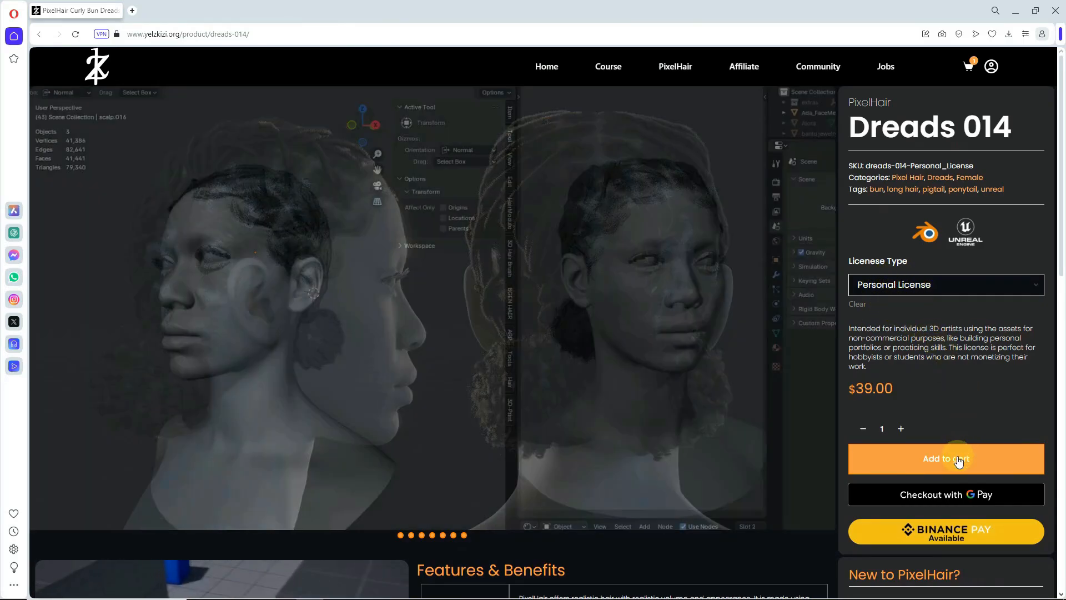
# - Add Dreads 014 with a Personal License to the cart and proceed to checkout
pyautogui.click(945, 459)
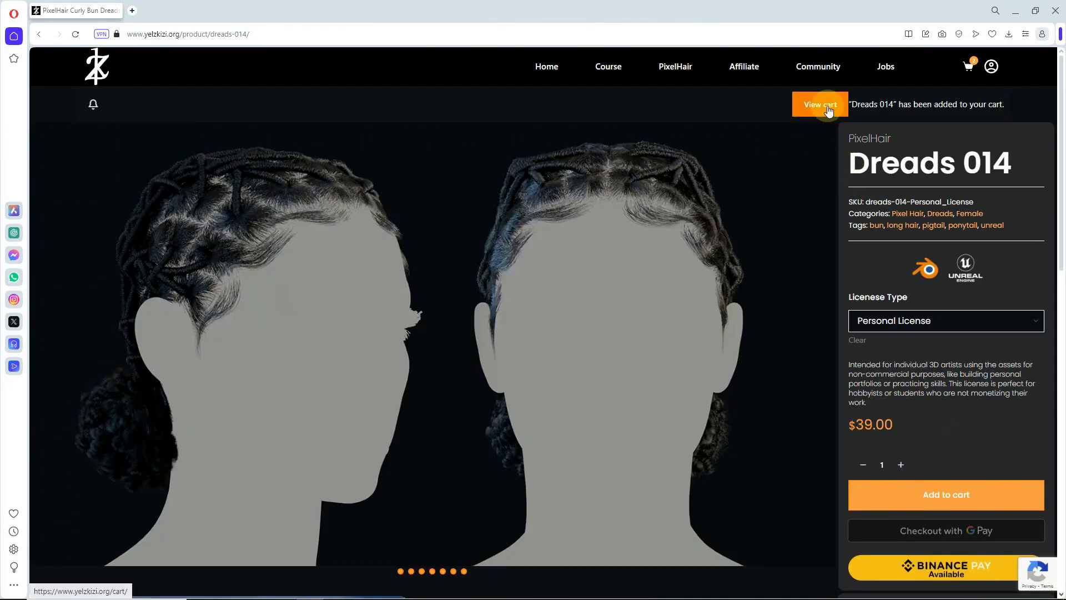
pyautogui.click(820, 104)
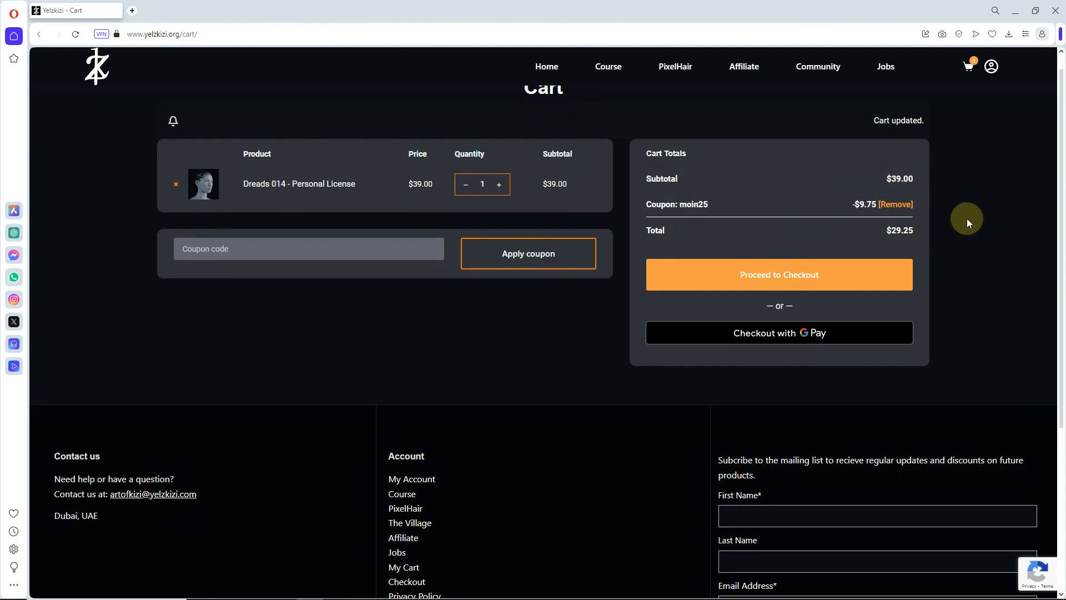
pyautogui.click(779, 275)
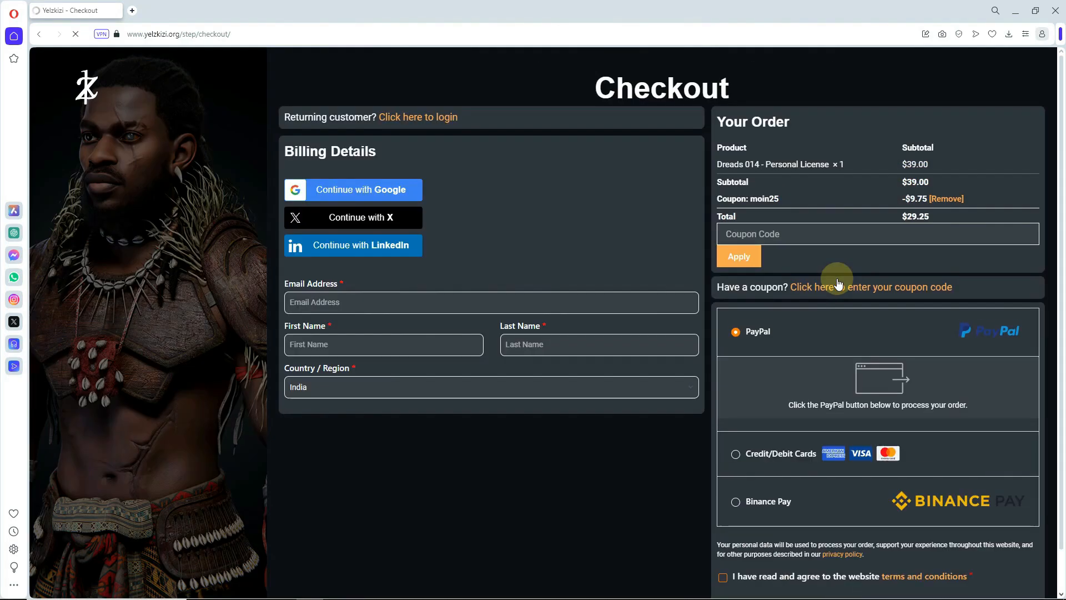
pyautogui.scroll(-3)
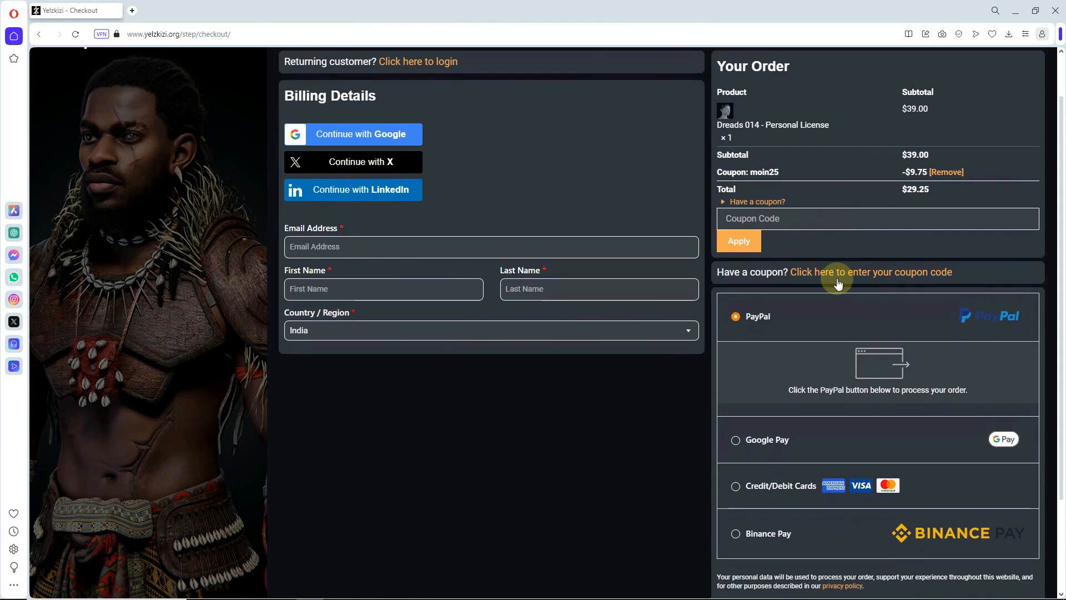
pyautogui.scroll(-3)
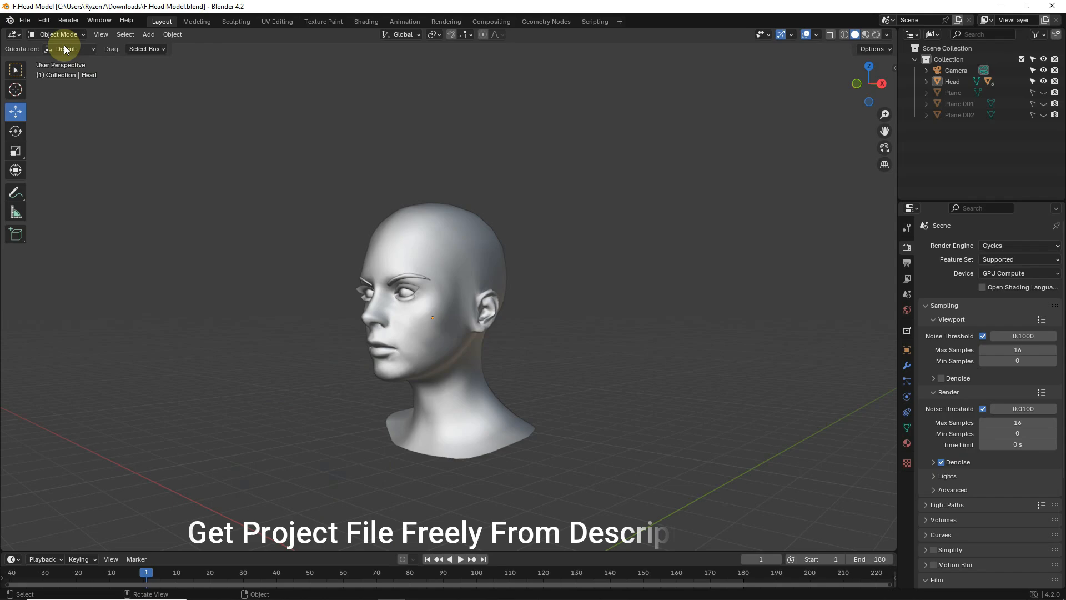
# - Append the scalp.003 object from the Bantu Knots .blend file
pyautogui.click(24, 20)
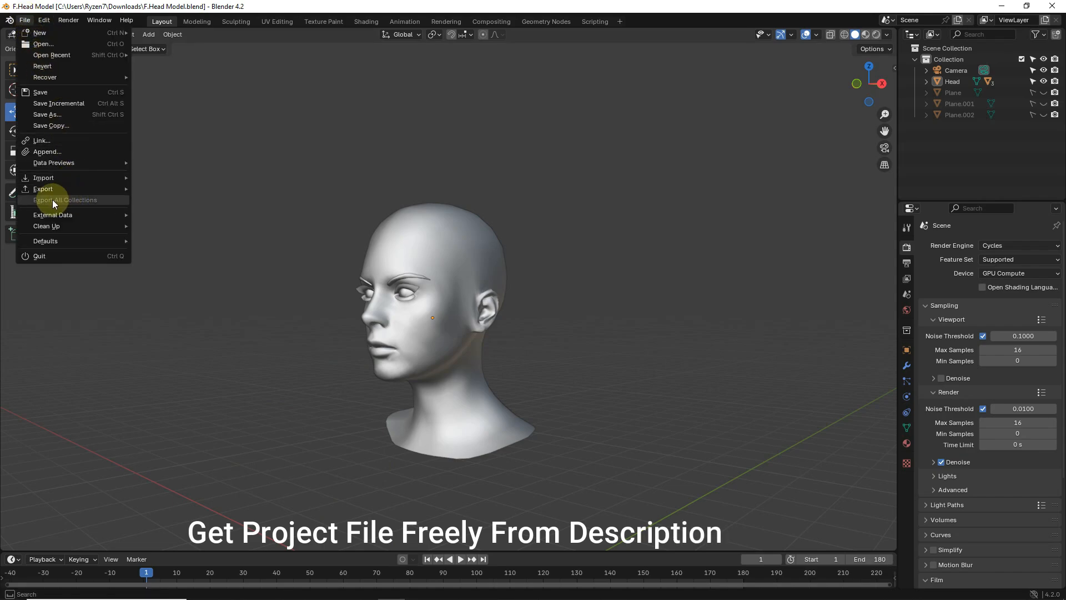
pyautogui.click(47, 152)
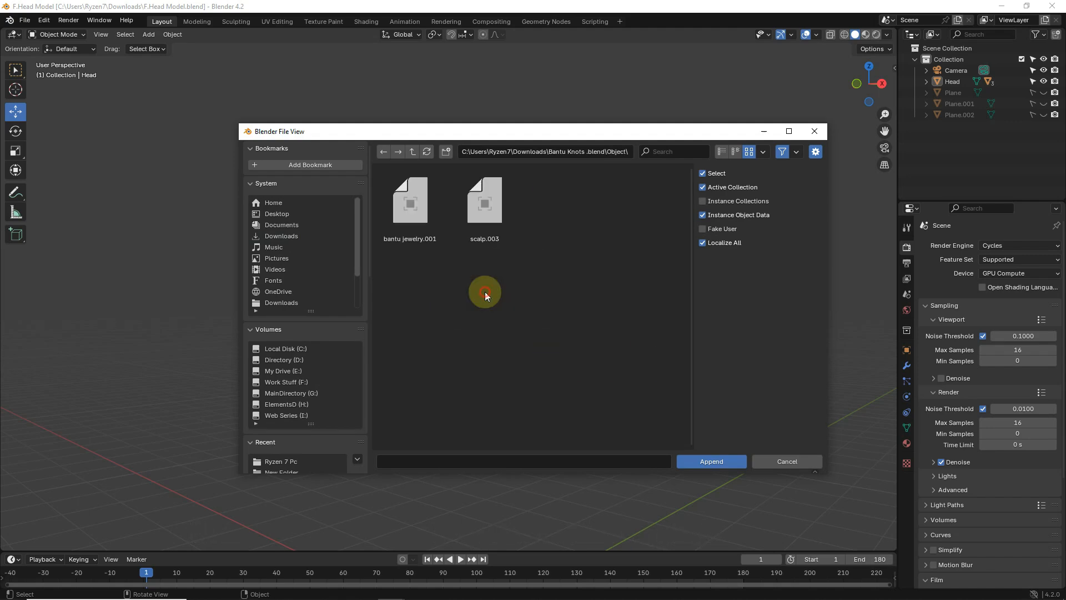
pyautogui.click(710, 461)
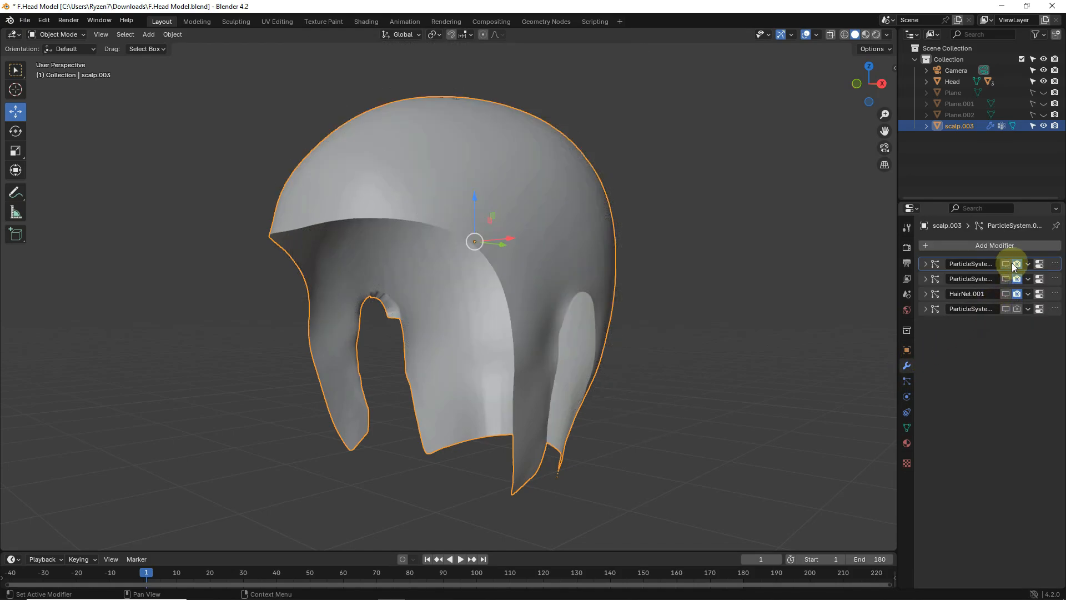
# - In side orthographic view, position the scalp over the head's crown and back
pyautogui.press('KP_1')
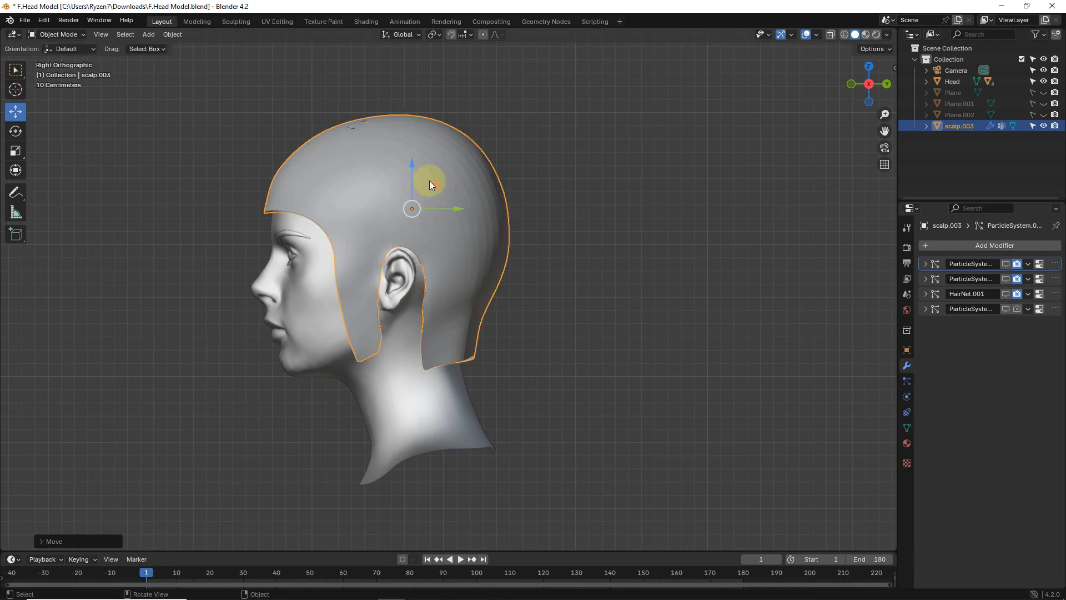
pyautogui.click(994, 245)
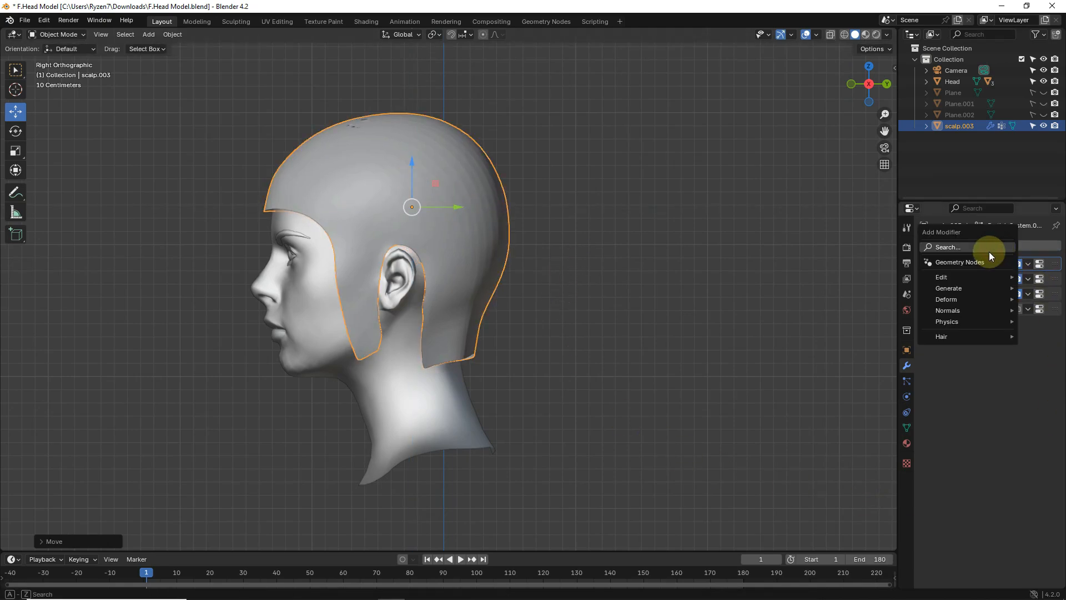
# - Add a Shrinkwrap modifier targeting Head and enable viewport display for both particle systems
pyautogui.click(945, 298)
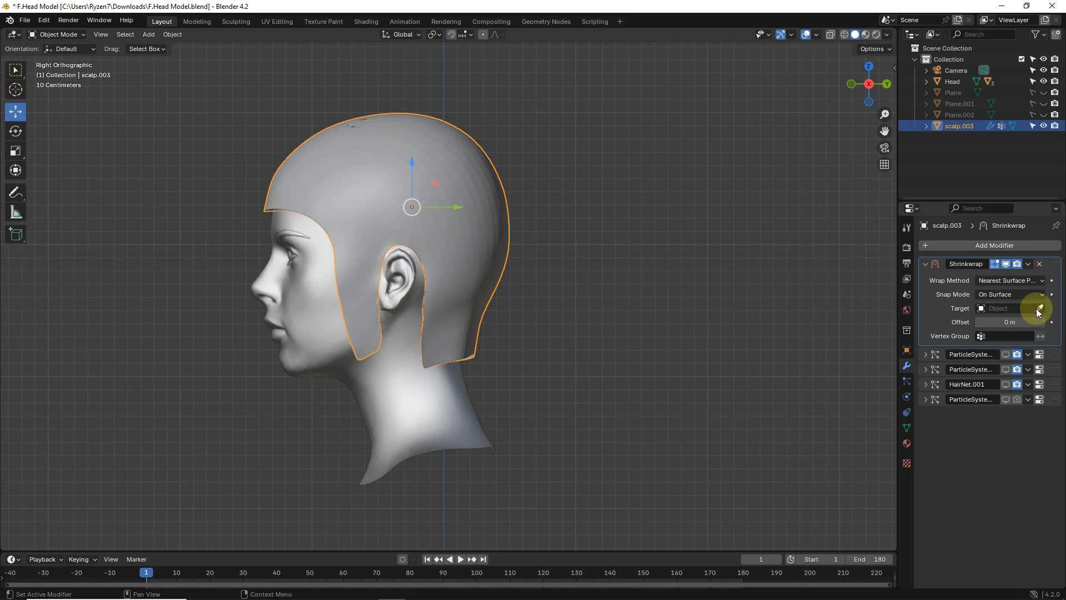
pyautogui.click(1009, 308)
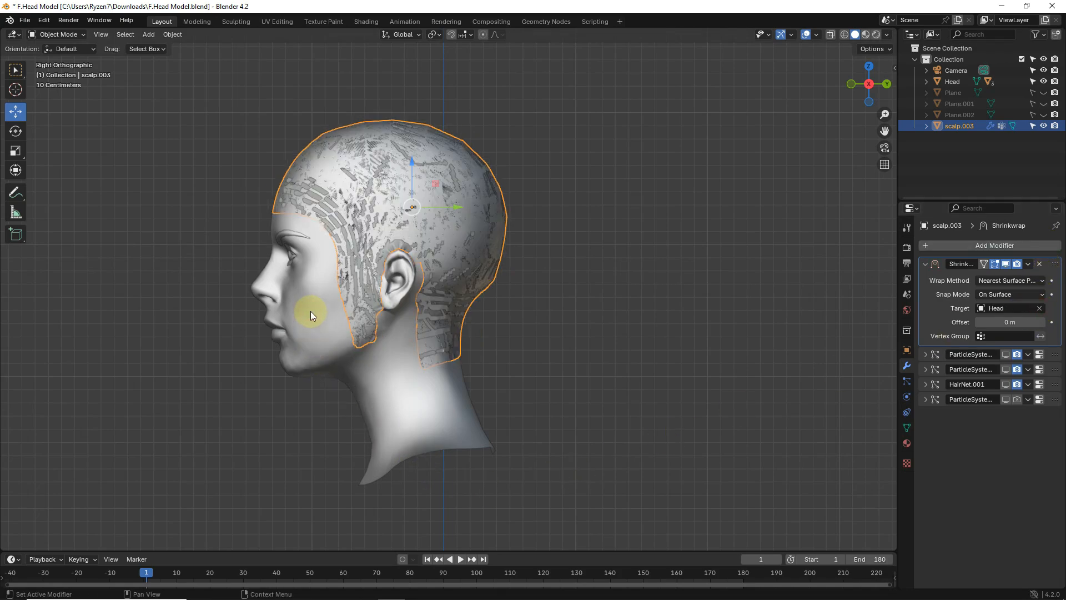
pyautogui.click(1007, 399)
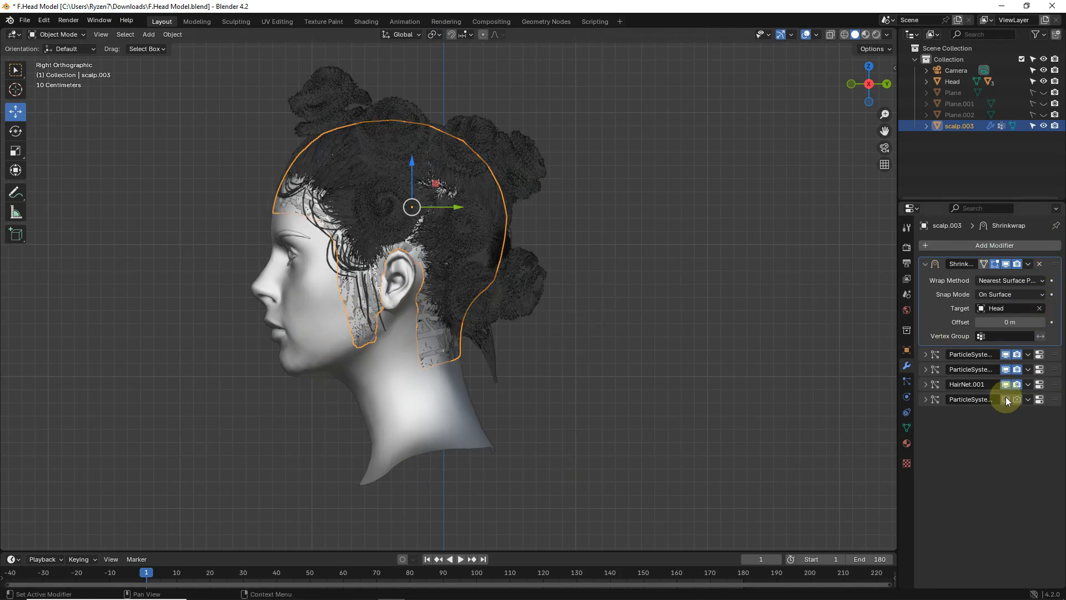
pyautogui.click(907, 382)
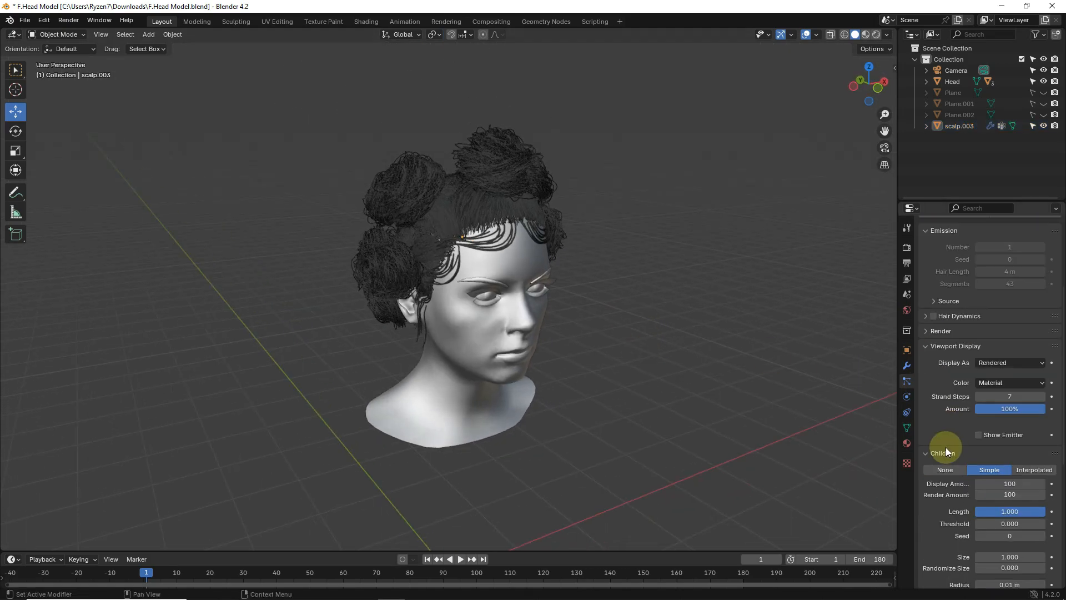
pyautogui.scroll(-3)
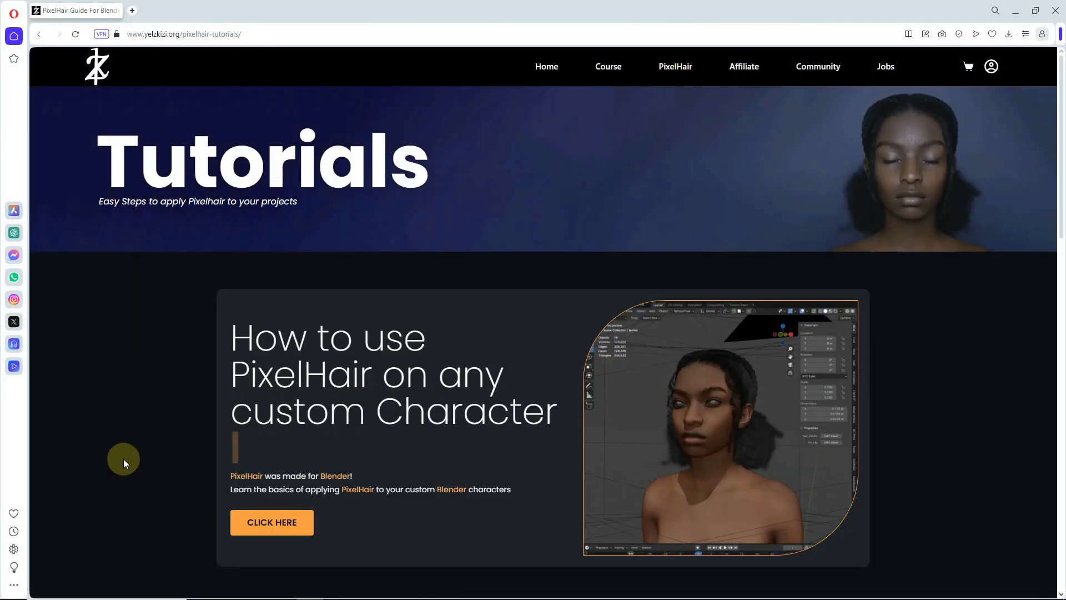
pyautogui.scroll(-3)
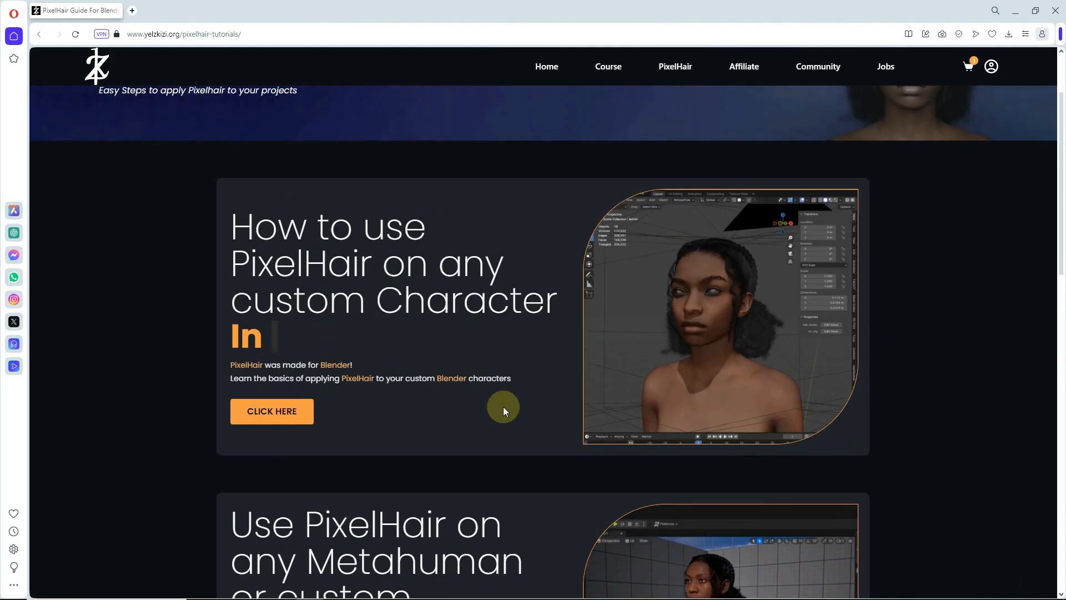
pyautogui.click(608, 66)
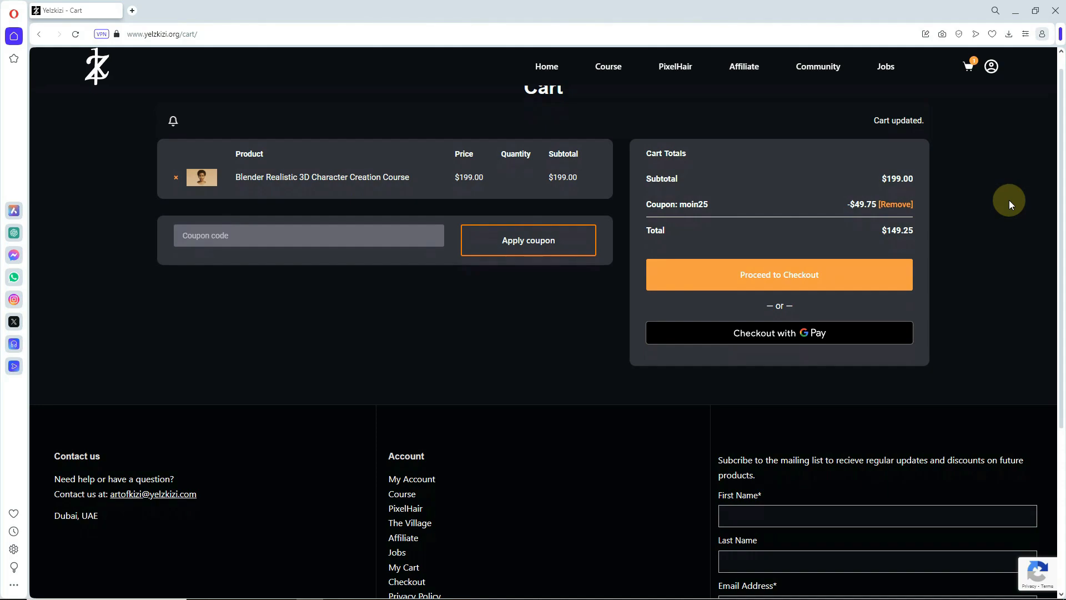
pyautogui.moveTo(979, 216)
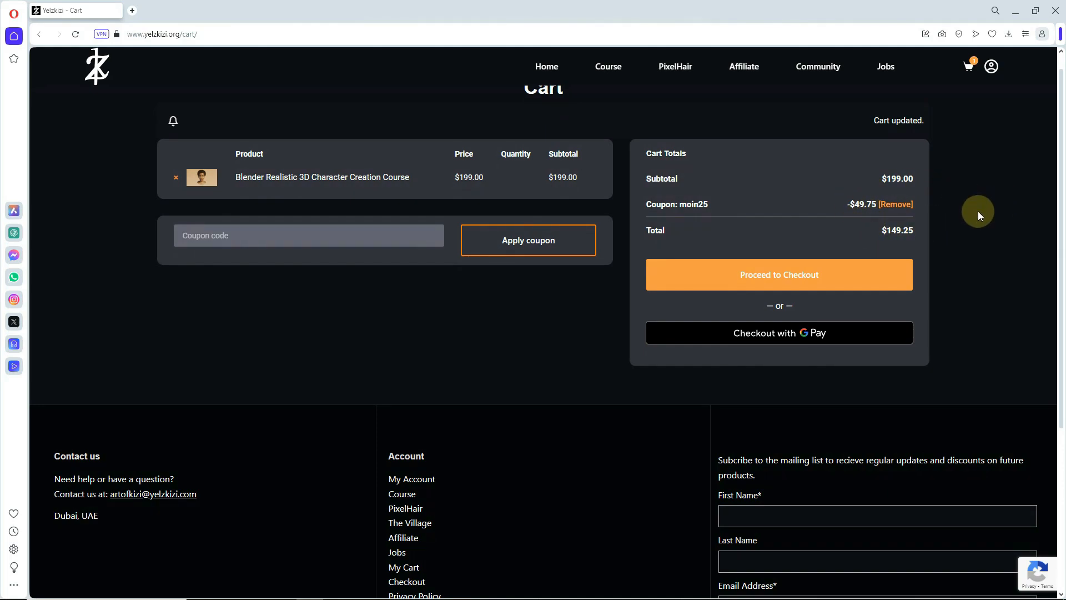
pyautogui.moveTo(978, 216)
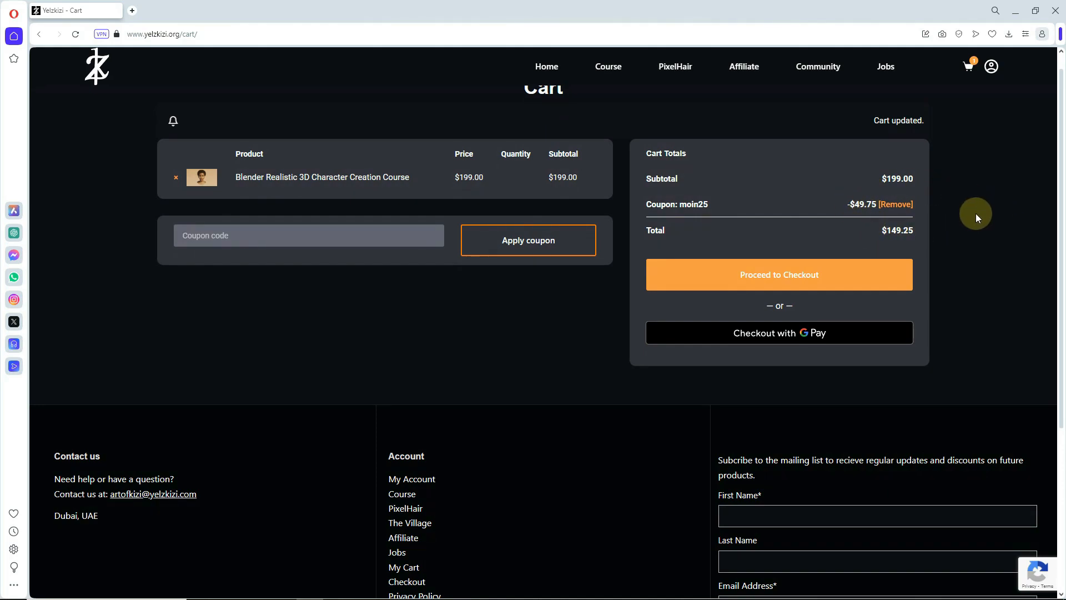